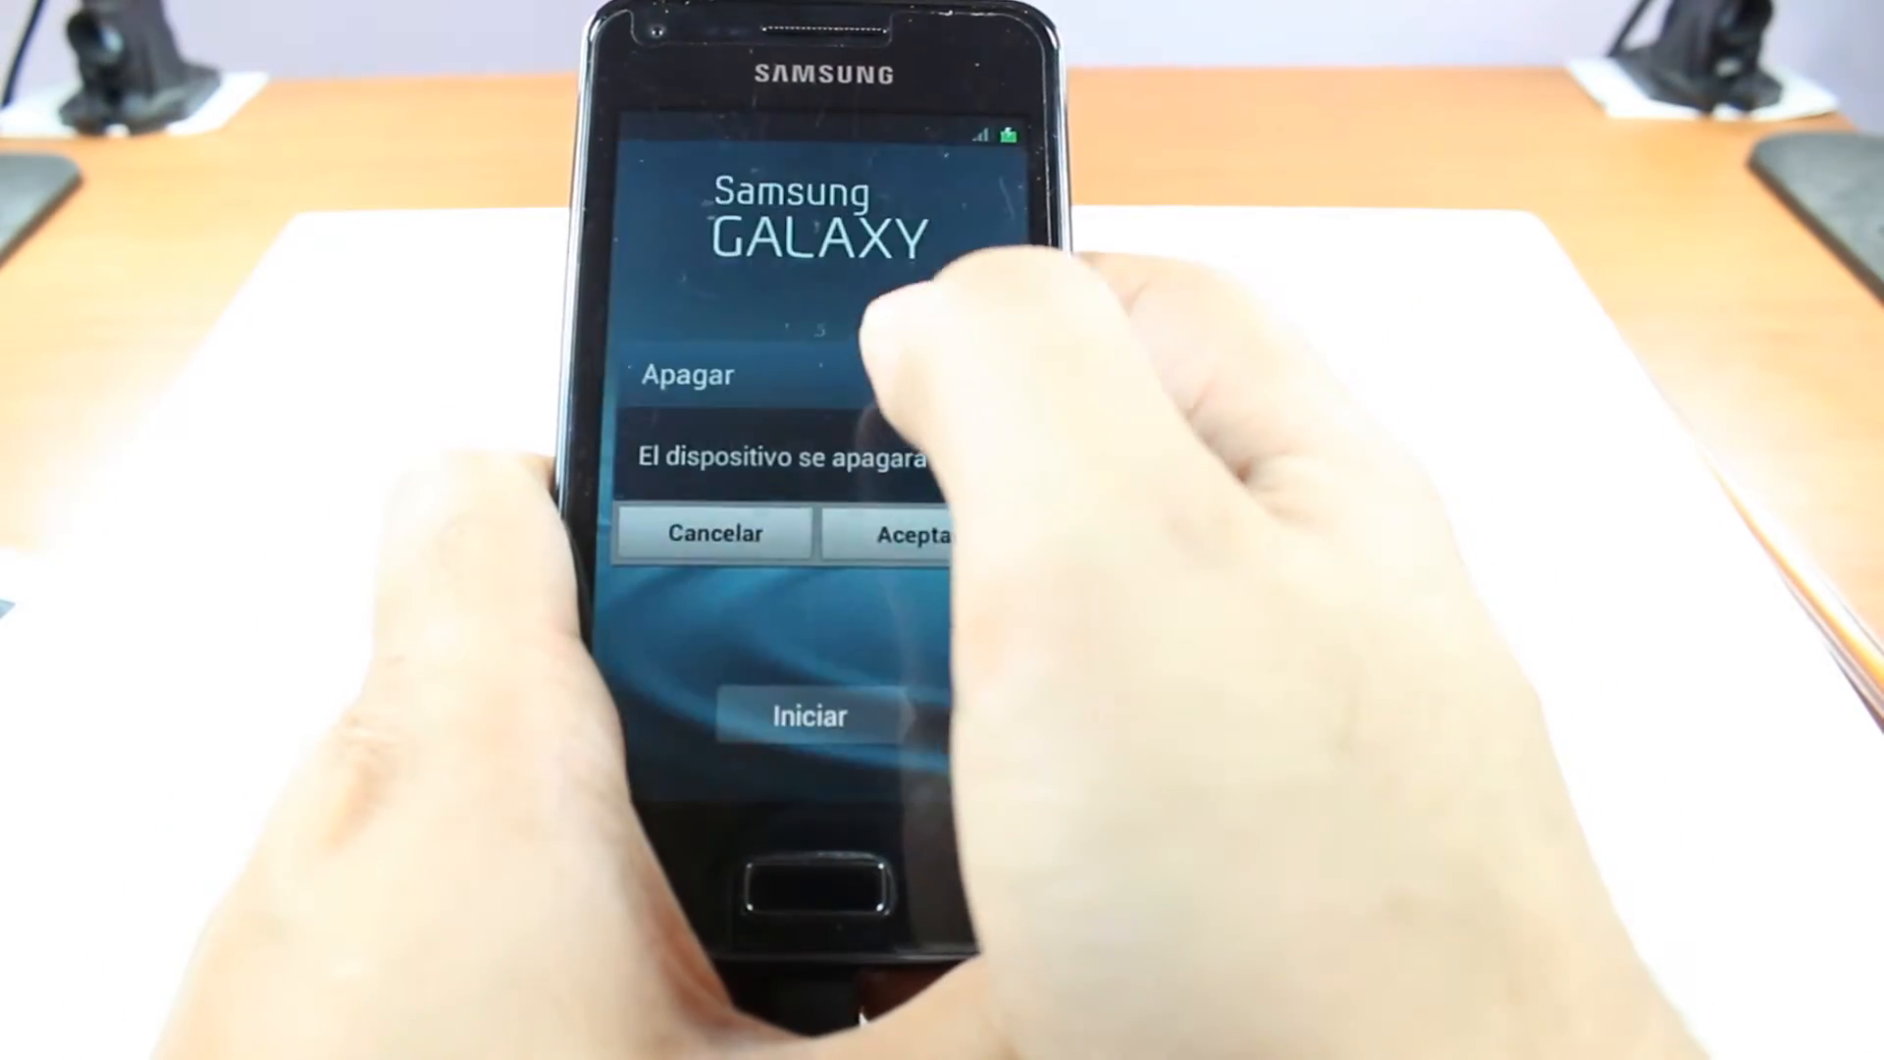
Confirm shutdown with Aceptar in the Apagar dialog to power off the phone.
click(910, 533)
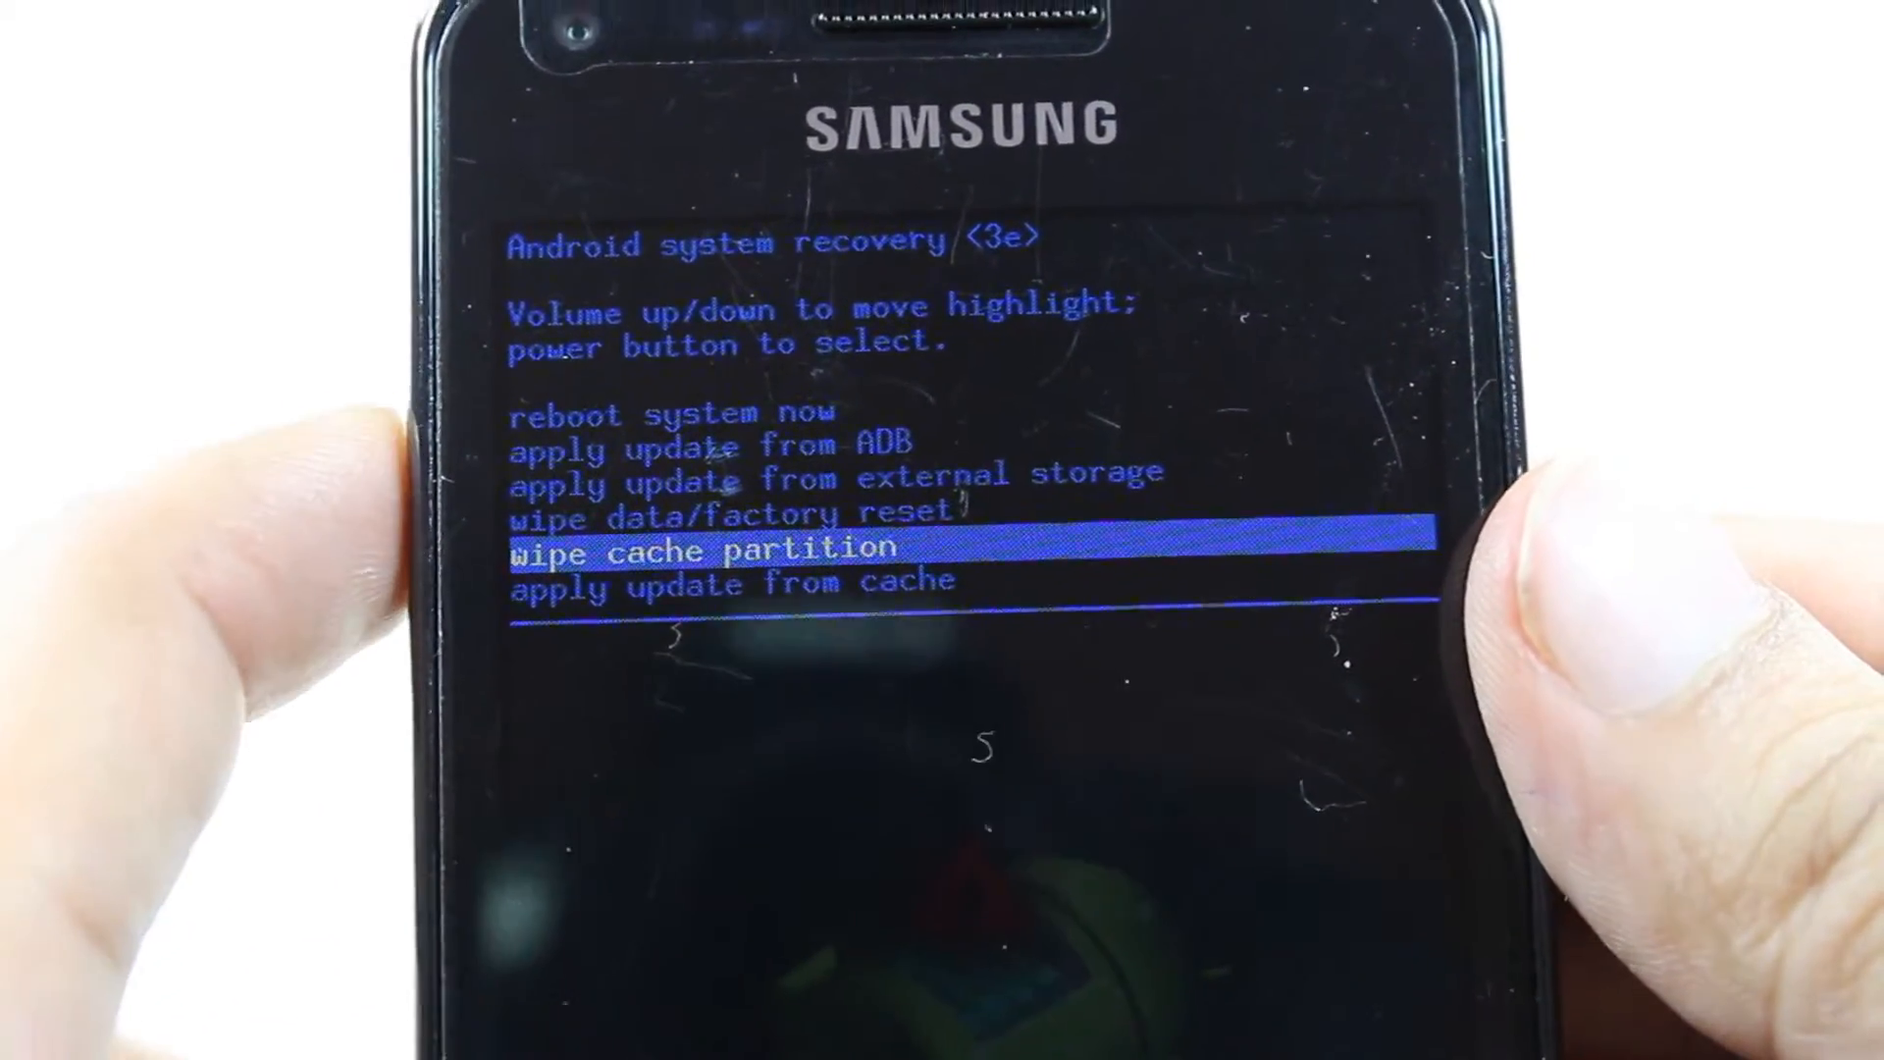
Highlight 'wipe data/factory reset' in the recovery menu with the volume key.
key(volumeup)
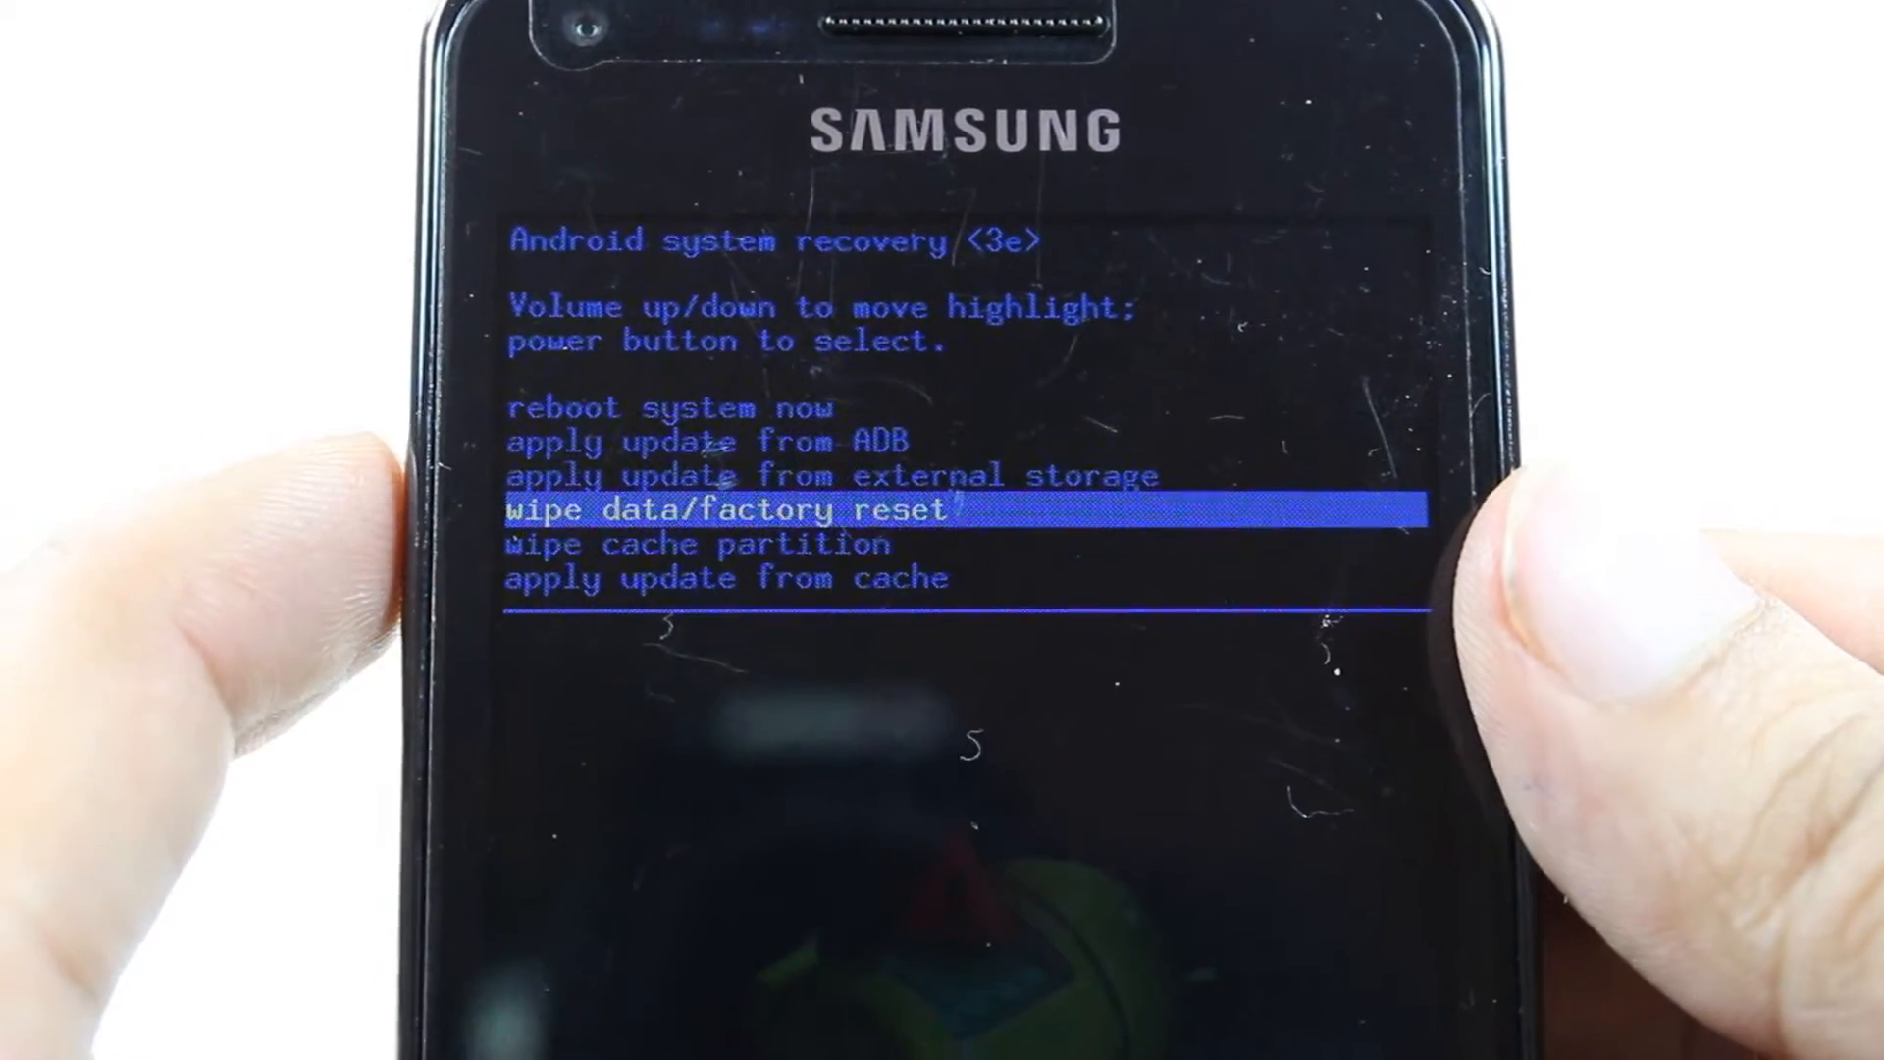